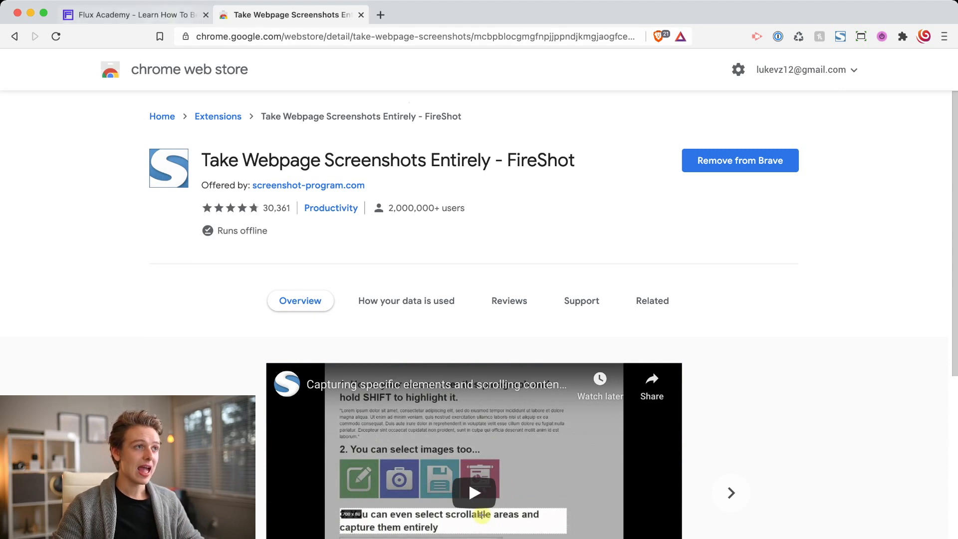
# - Leave the FireShot Chrome Web Store page and bring up the Flux Academy homepage tab
pyautogui.click(129, 14)
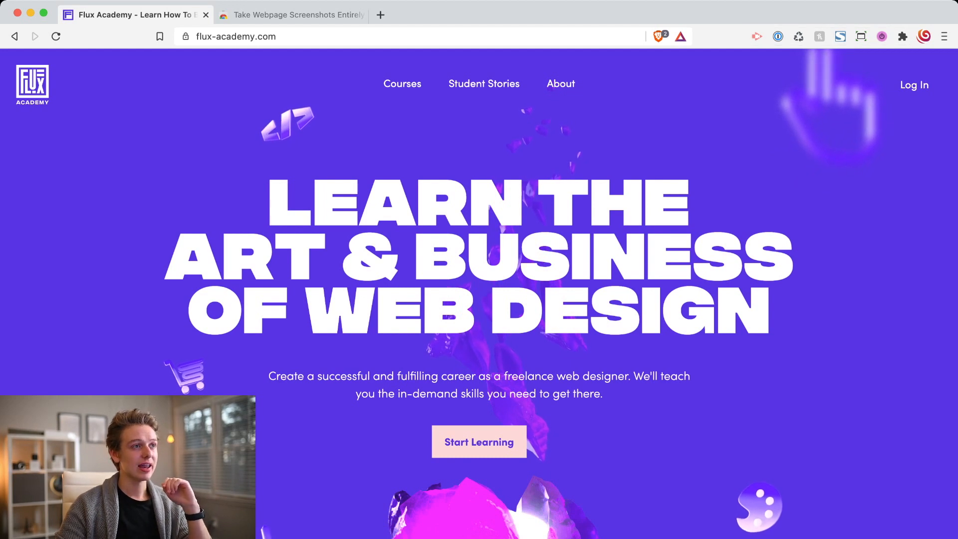
# - Scroll the Flux Academy page to the bottom so FireShot can capture and stitch the entire page
pyautogui.scroll(-3)
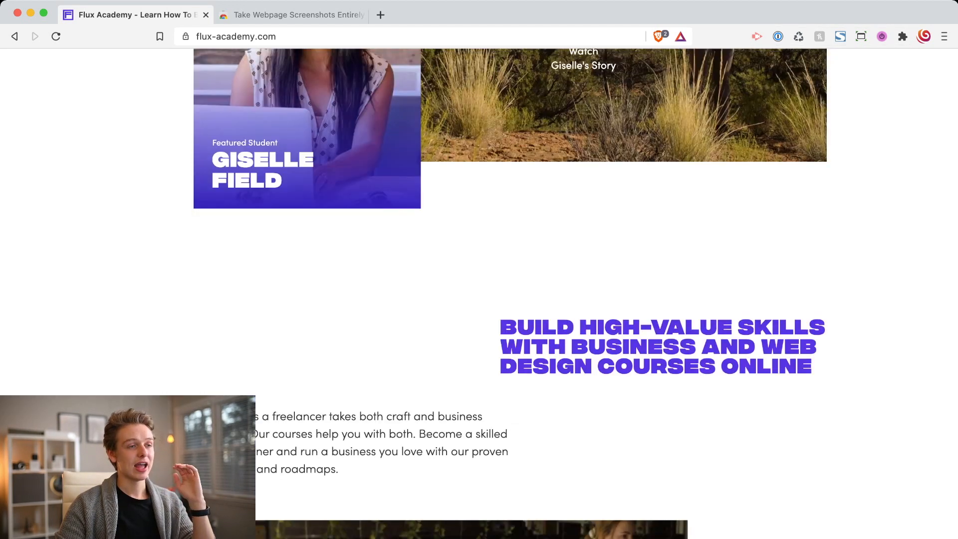
pyautogui.scroll(-3)
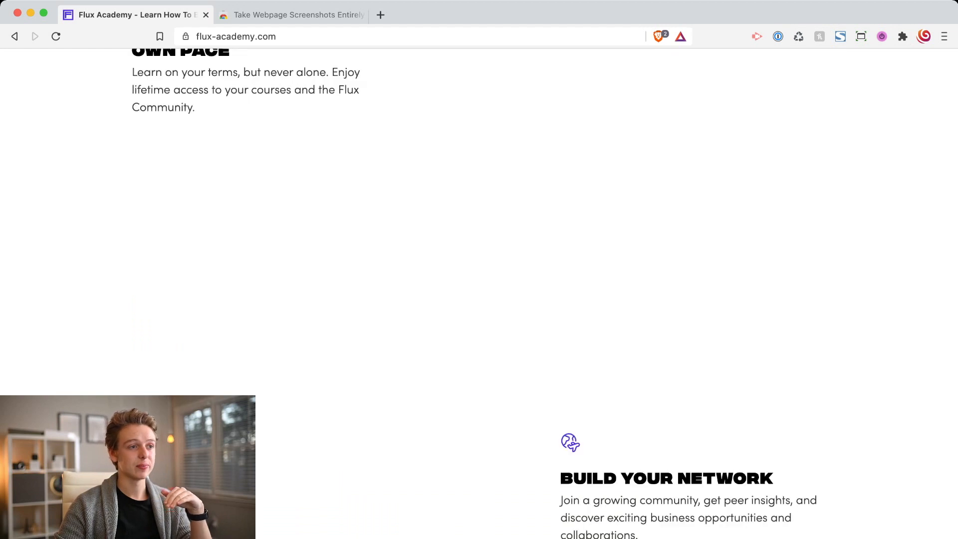
pyautogui.scroll(-3)
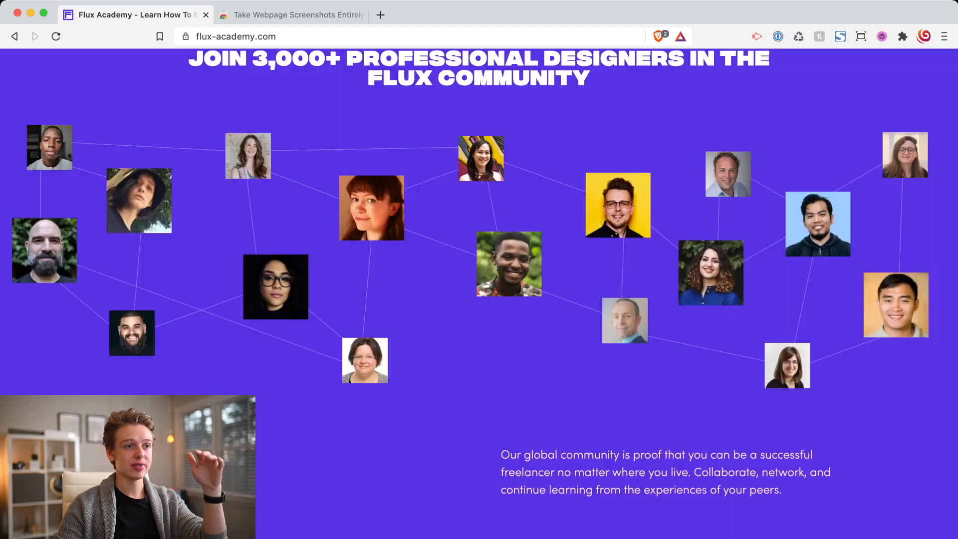
pyautogui.scroll(-3)
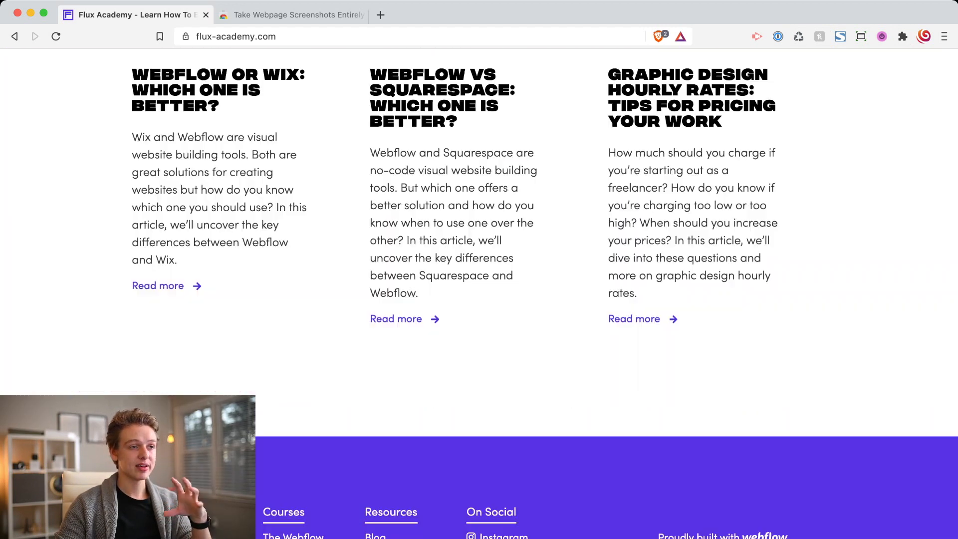
pyautogui.scroll(3)
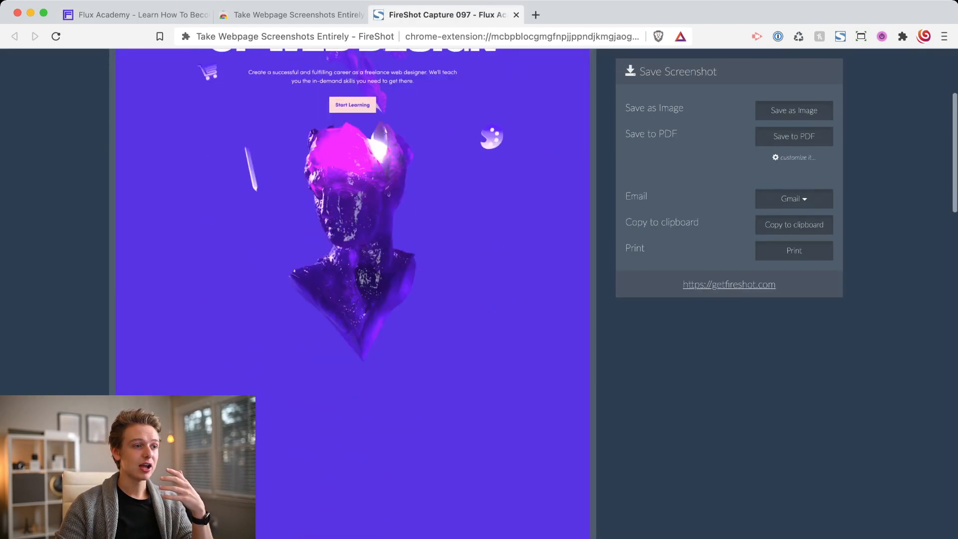
# - Review the stitched Flux Academy capture and export it with Save to PDF into a new tab
pyautogui.scroll(-3)
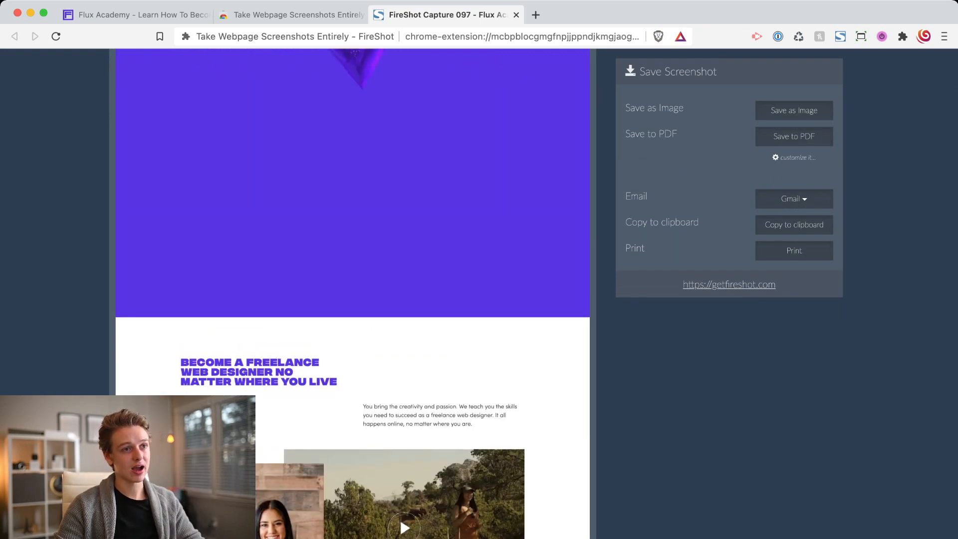
pyautogui.scroll(3)
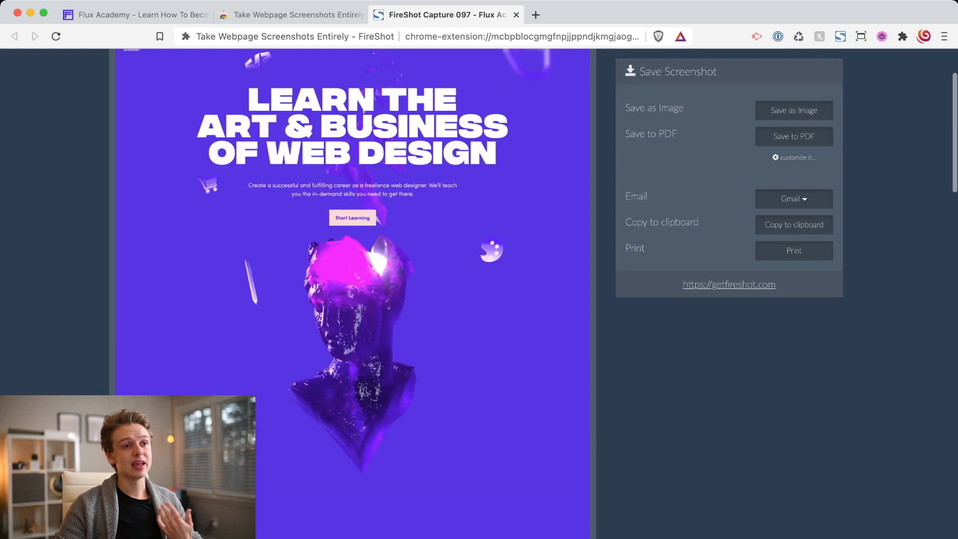
pyautogui.scroll(3)
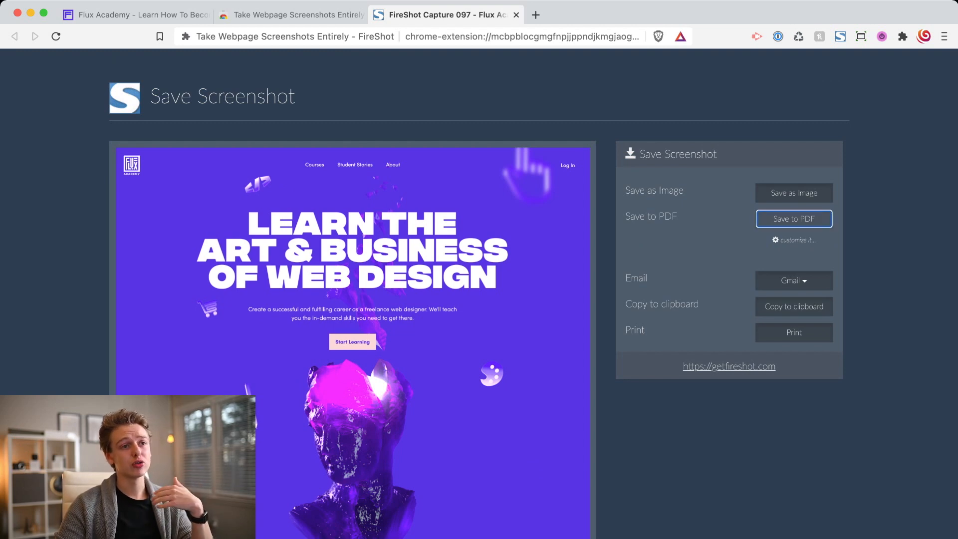
pyautogui.click(794, 219)
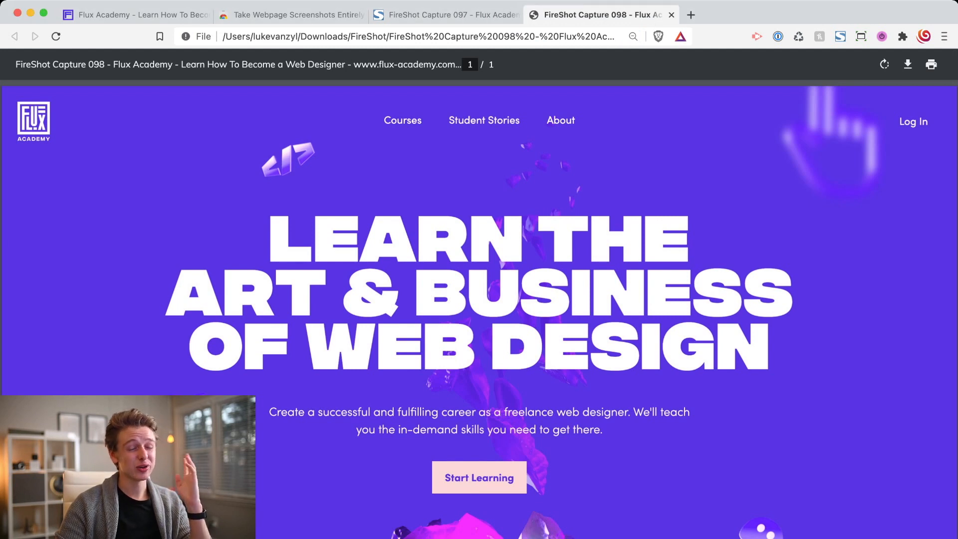
# - Scroll through the saved one-page PDF and close it to return to the FireShot capture
pyautogui.scroll(-3)
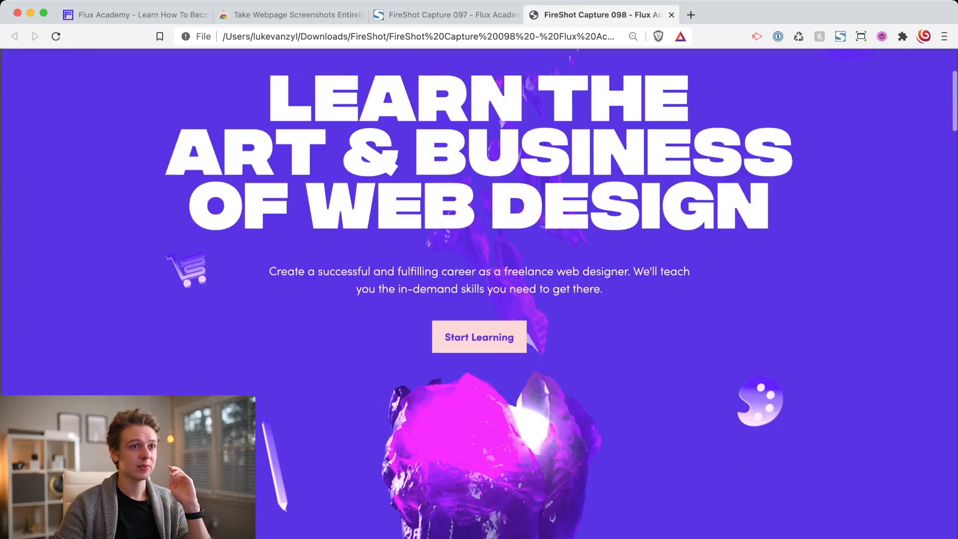
pyautogui.scroll(-3)
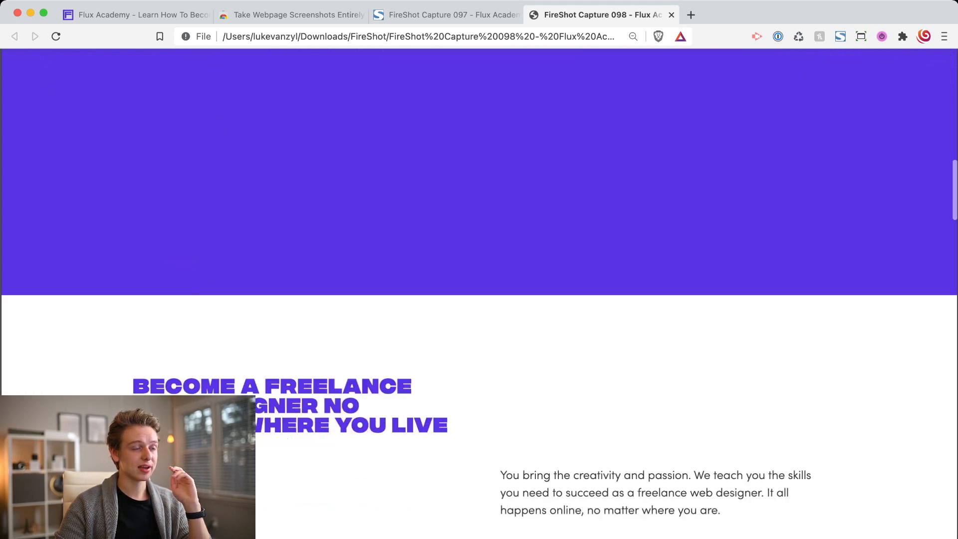
pyautogui.scroll(-3)
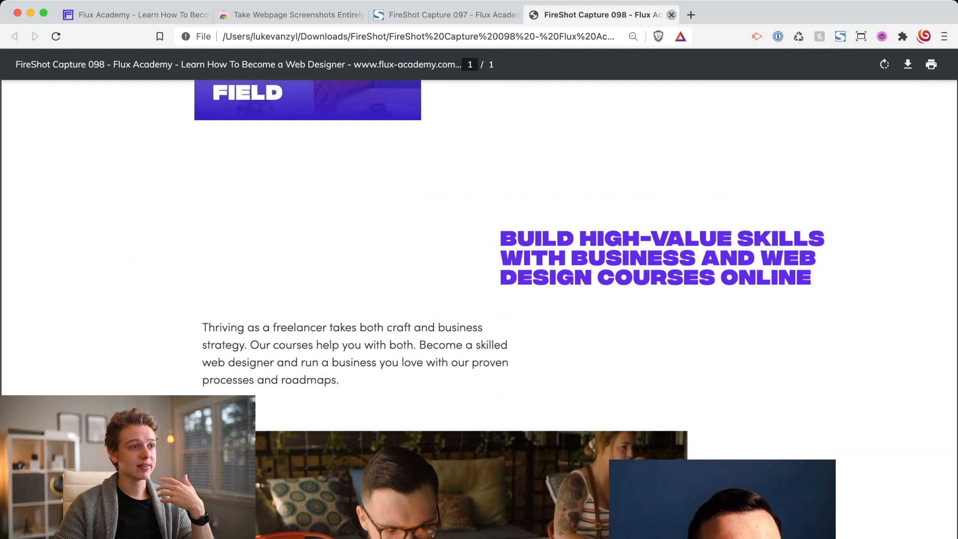
pyautogui.click(444, 15)
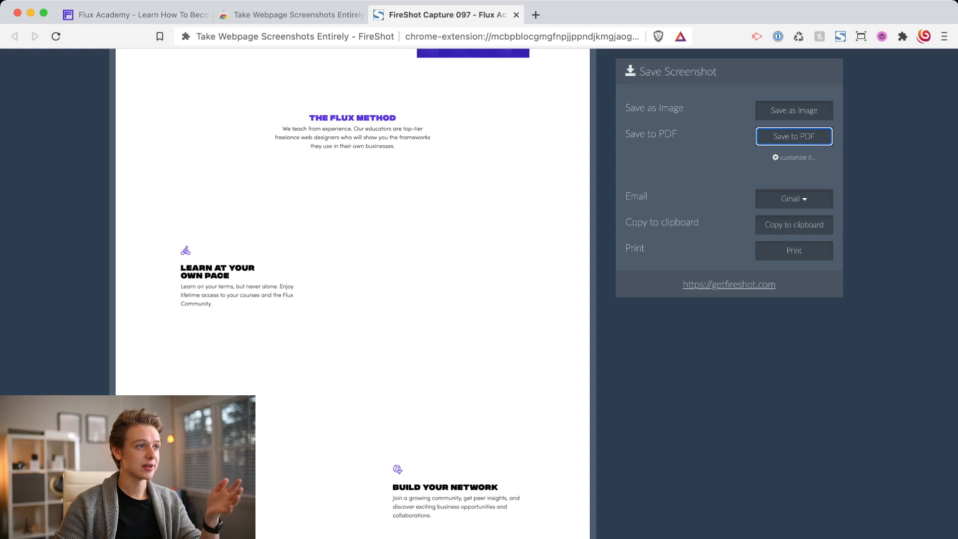
# - Return to the live Flux Academy page and scroll its full length for a second FireShot capture
pyautogui.click(135, 14)
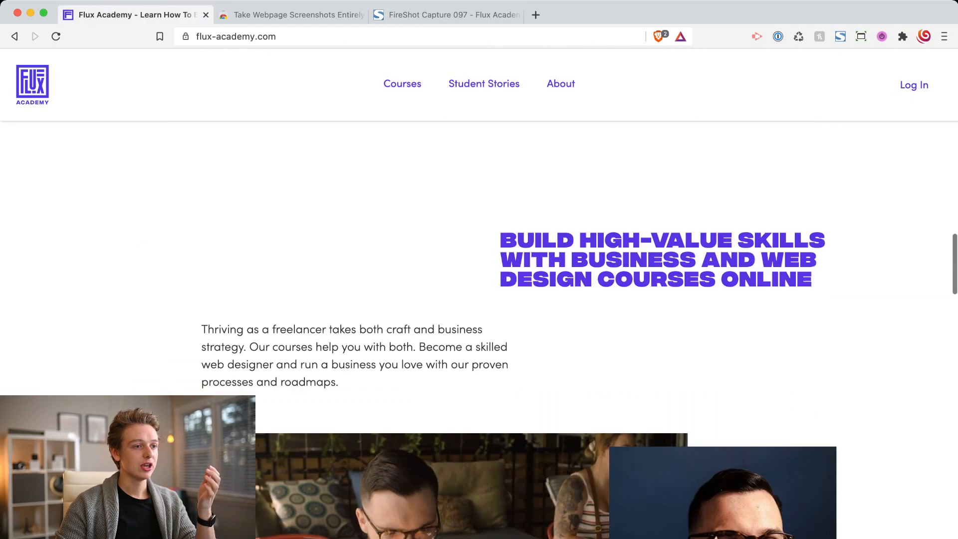
pyautogui.scroll(-3)
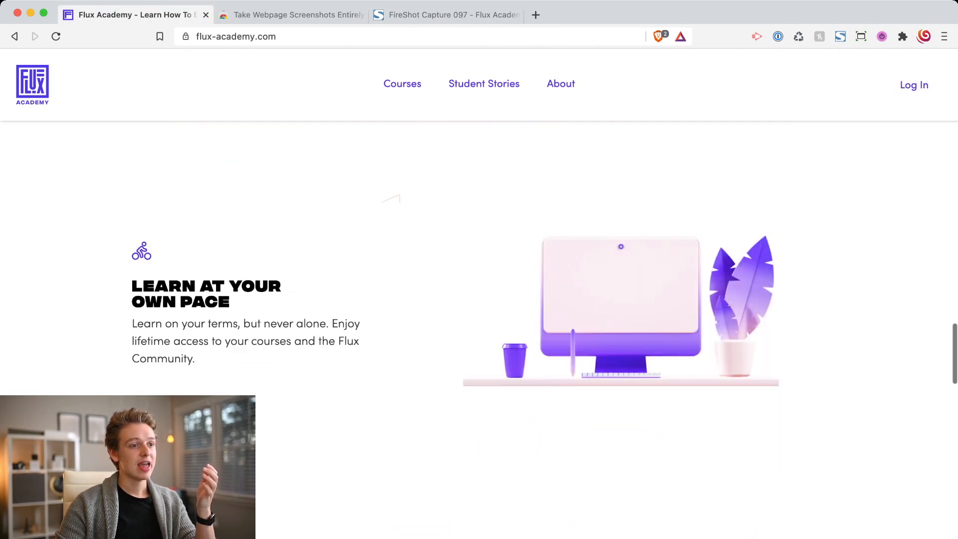
pyautogui.scroll(-3)
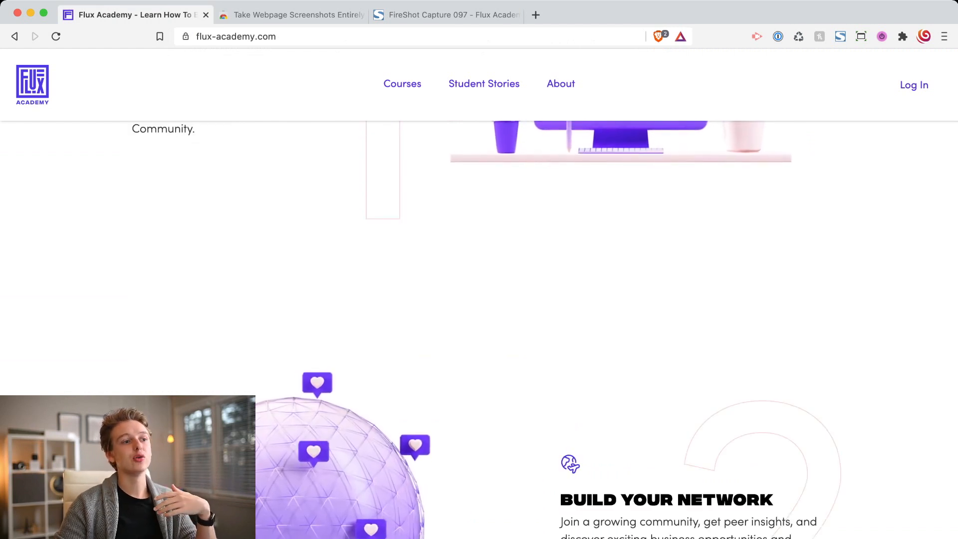
pyautogui.scroll(-3)
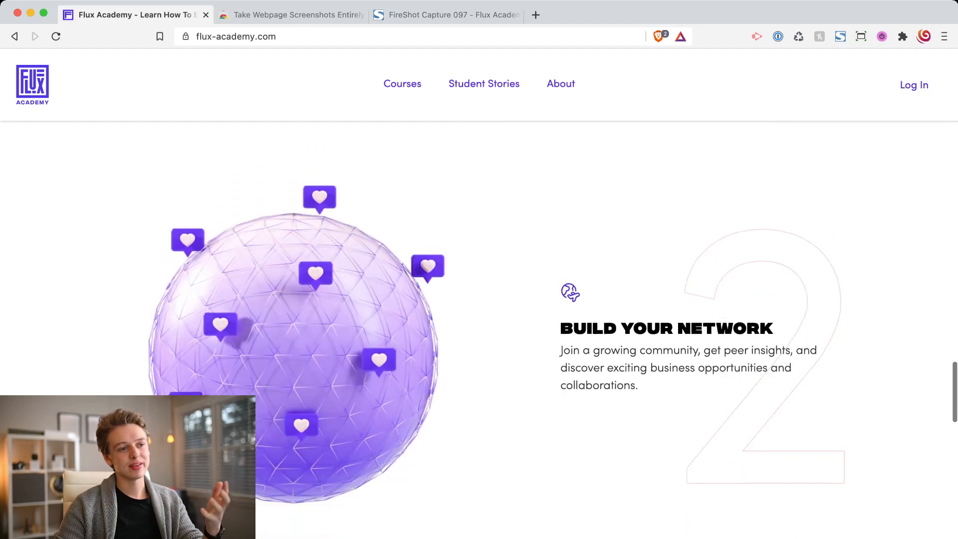
pyautogui.scroll(-3)
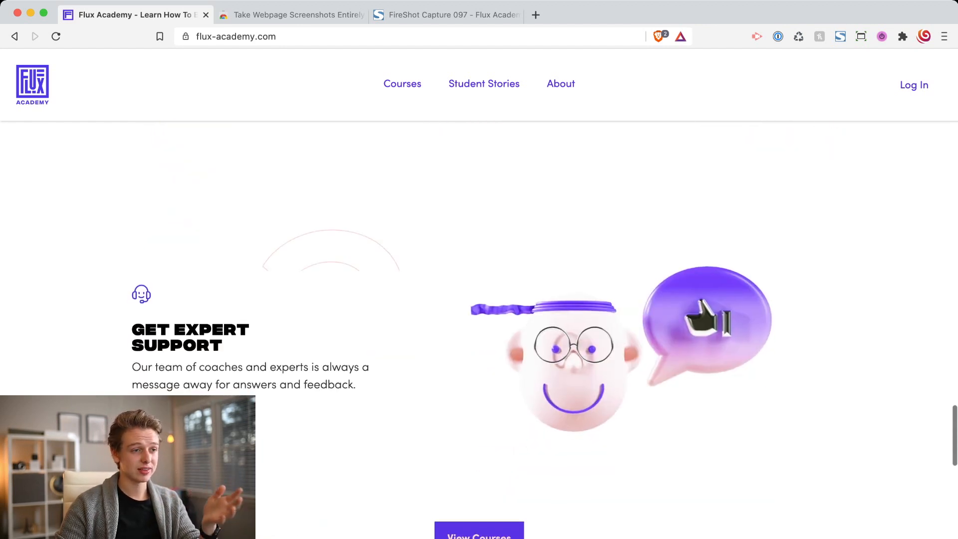
pyautogui.scroll(-3)
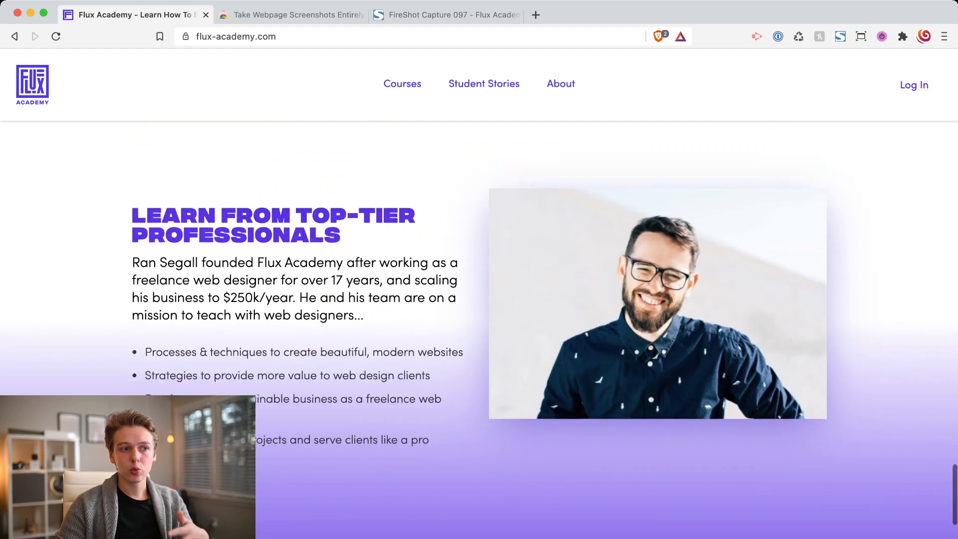
pyautogui.scroll(-3)
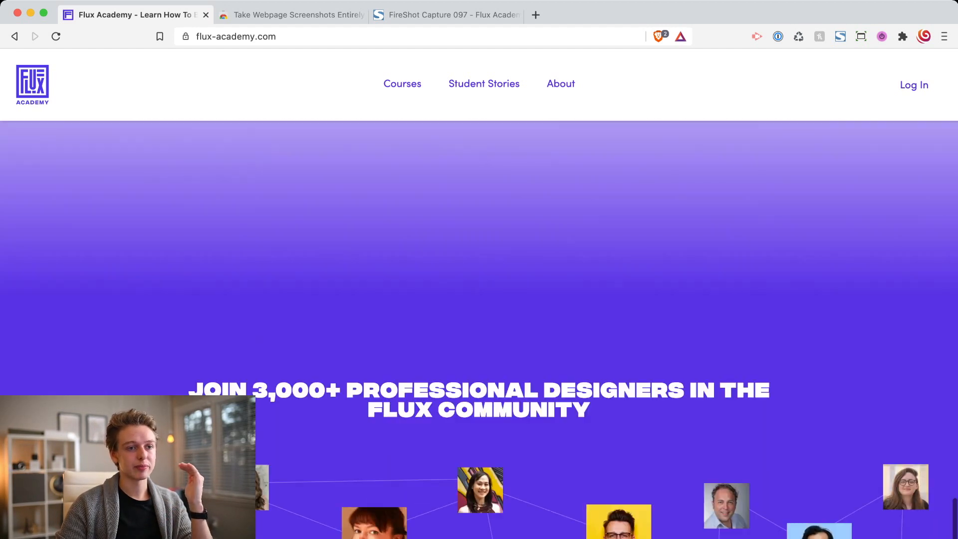
pyautogui.scroll(-3)
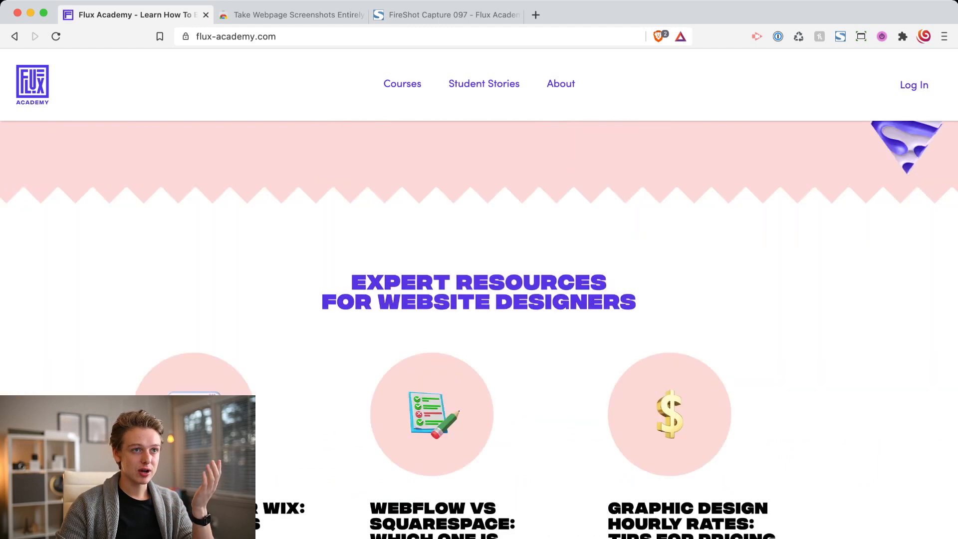
pyautogui.scroll(-3)
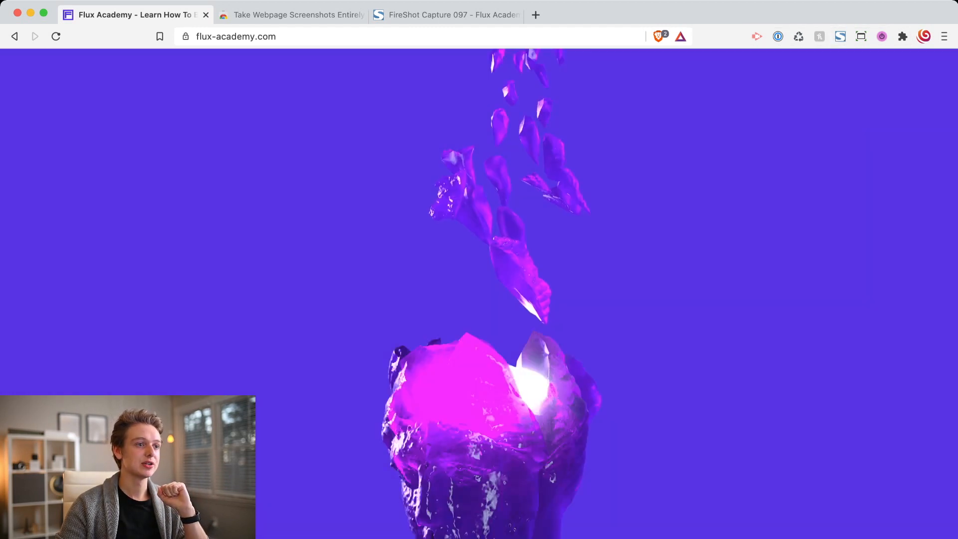
pyautogui.scroll(-3)
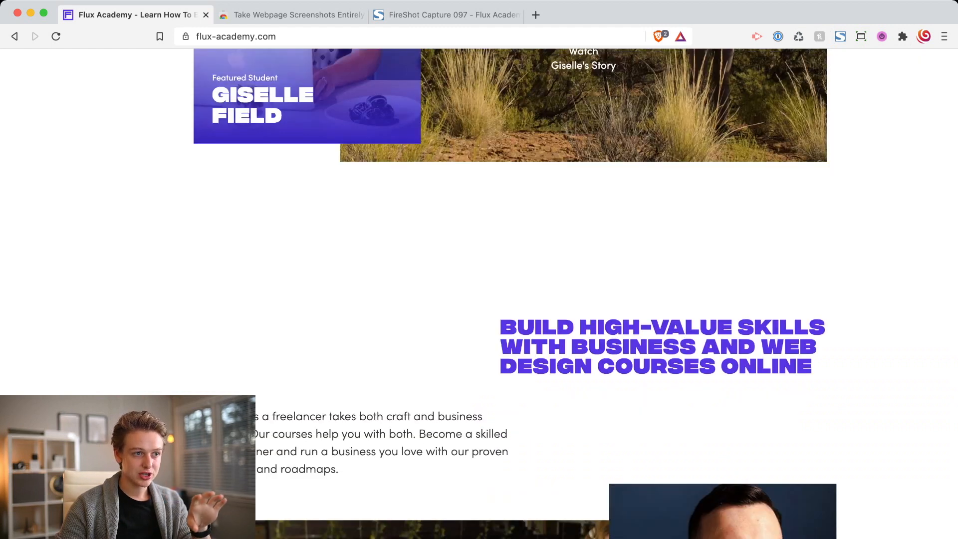
pyautogui.scroll(-3)
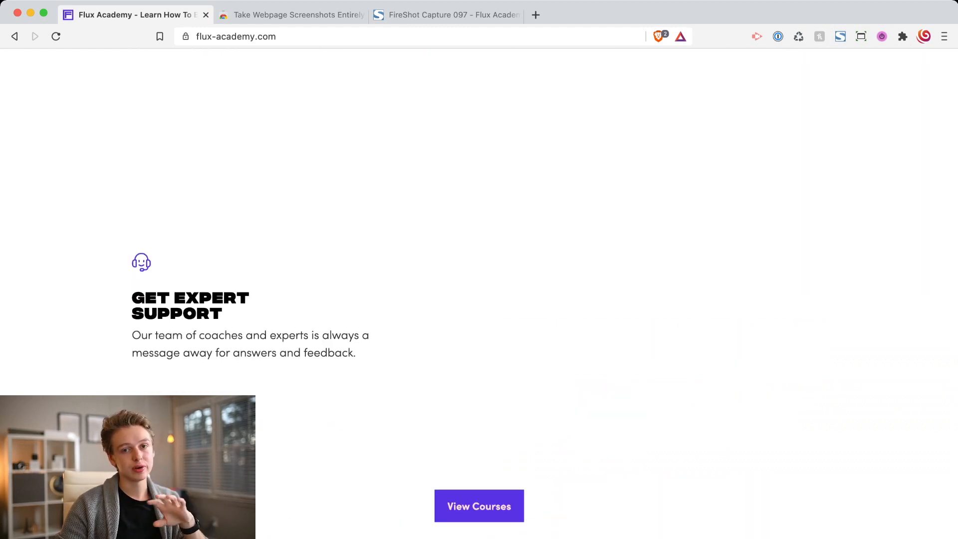
pyautogui.scroll(-3)
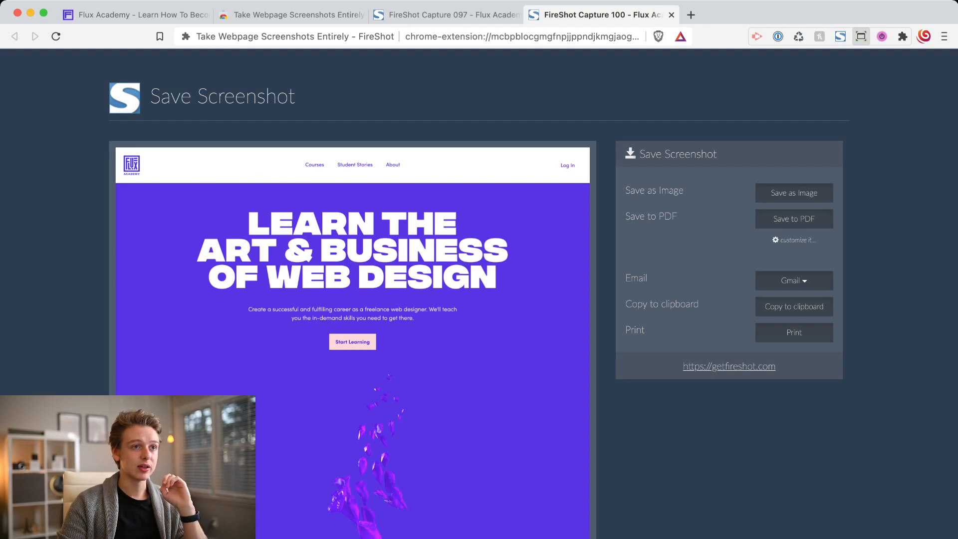
# - Narrow the Brave window to mobile width so Flux Academy shows its single-column layout at the hero
pyautogui.click(84, 14)
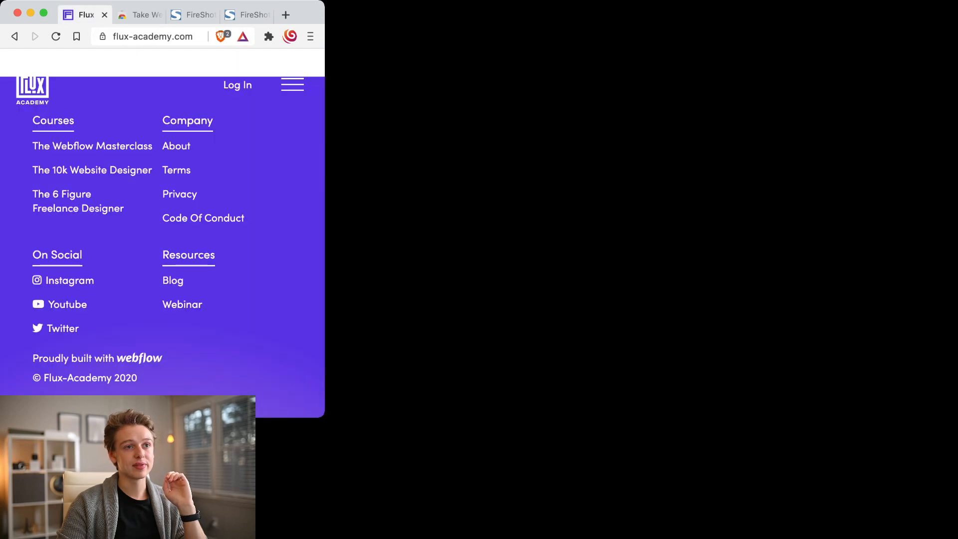
pyautogui.scroll(3)
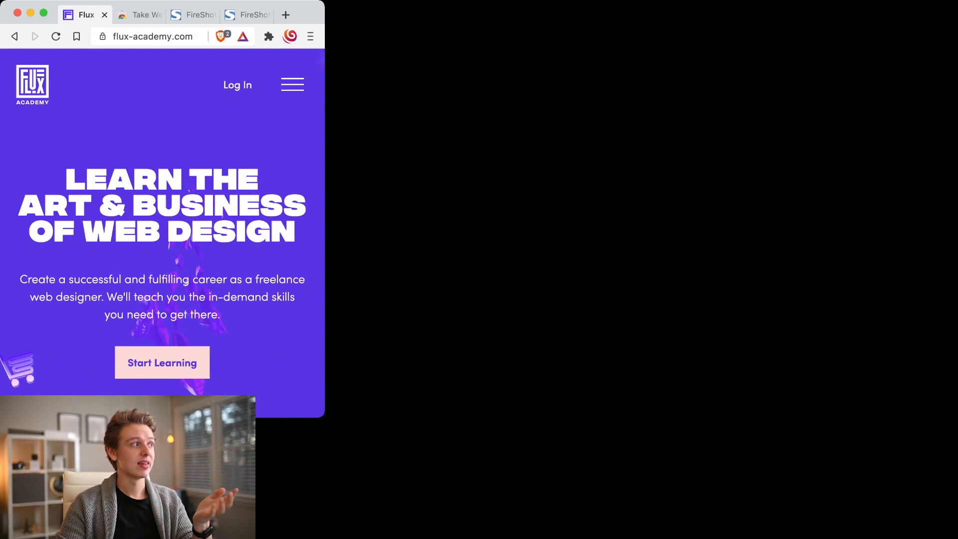